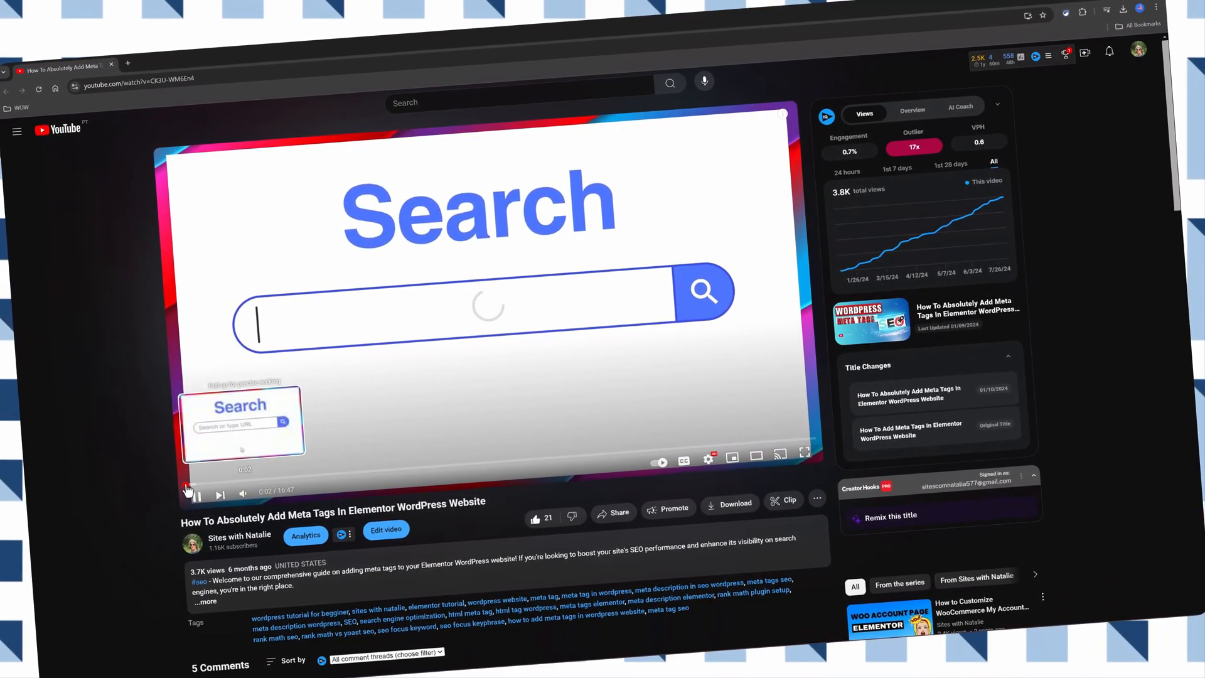
# Scrub the meta tags tutorial video back to its start and then skip ahead within it.
pyautogui.click(187, 492)
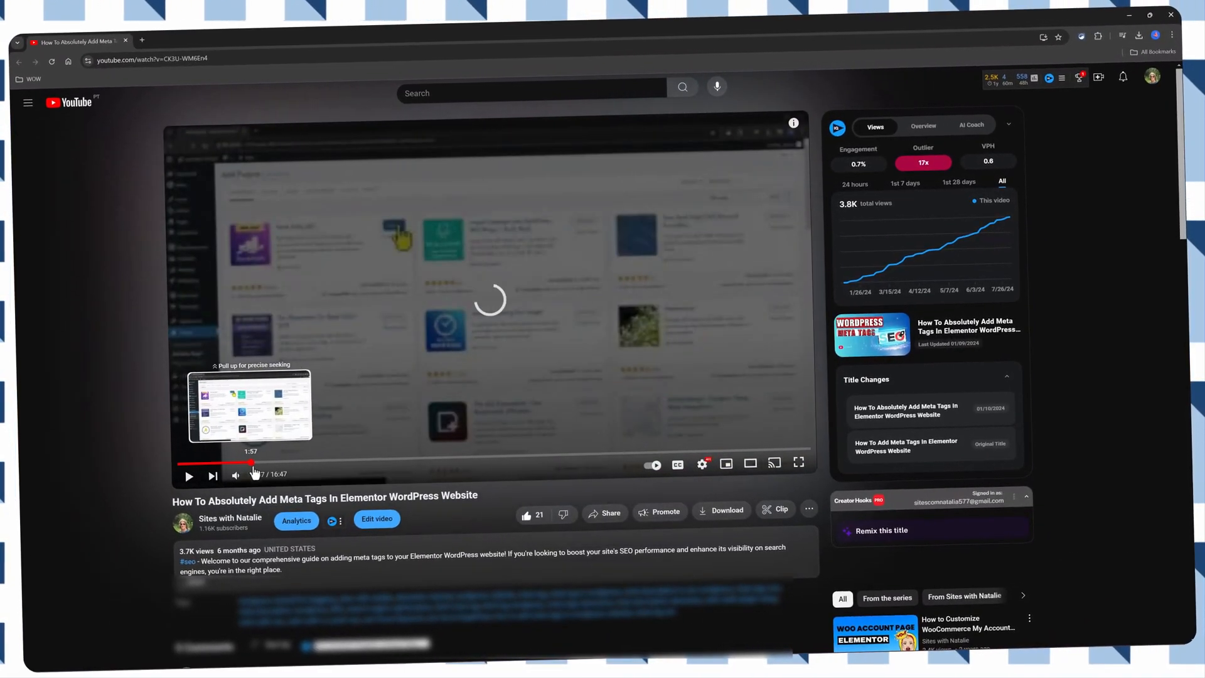
pyautogui.click(188, 469)
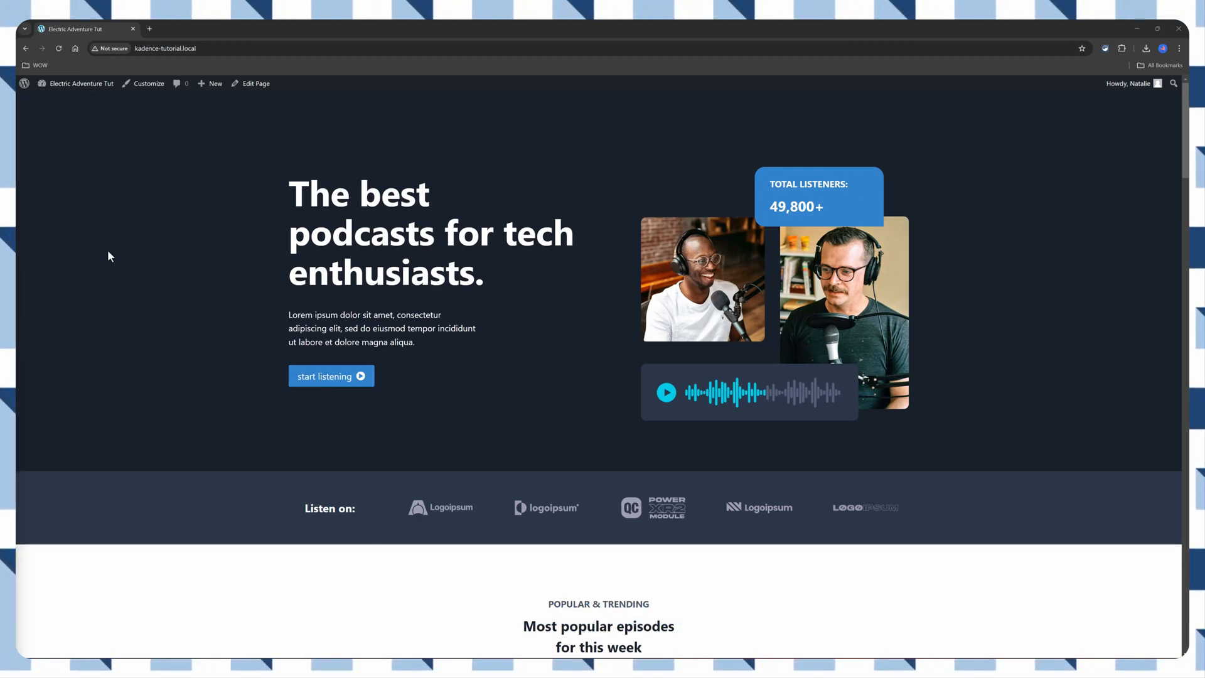
# Inspect the podcast homepage via the context menu to show its HTML in DevTools.
pyautogui.rightClick(187, 289)
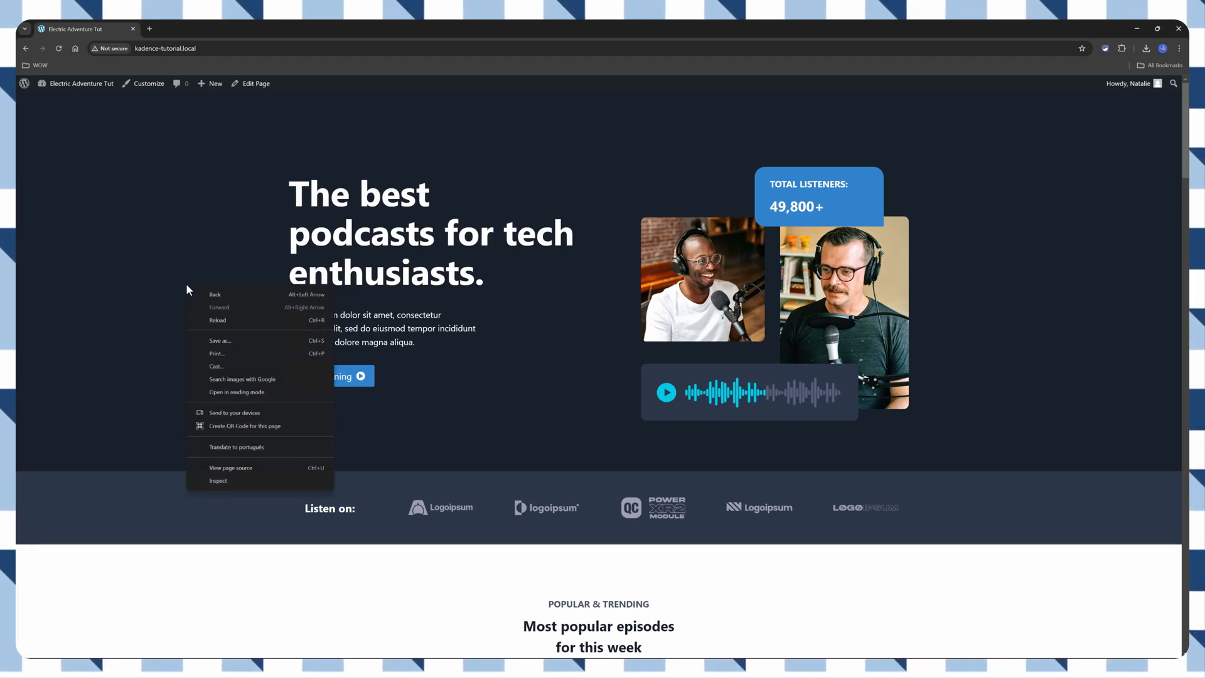
pyautogui.moveTo(231, 468)
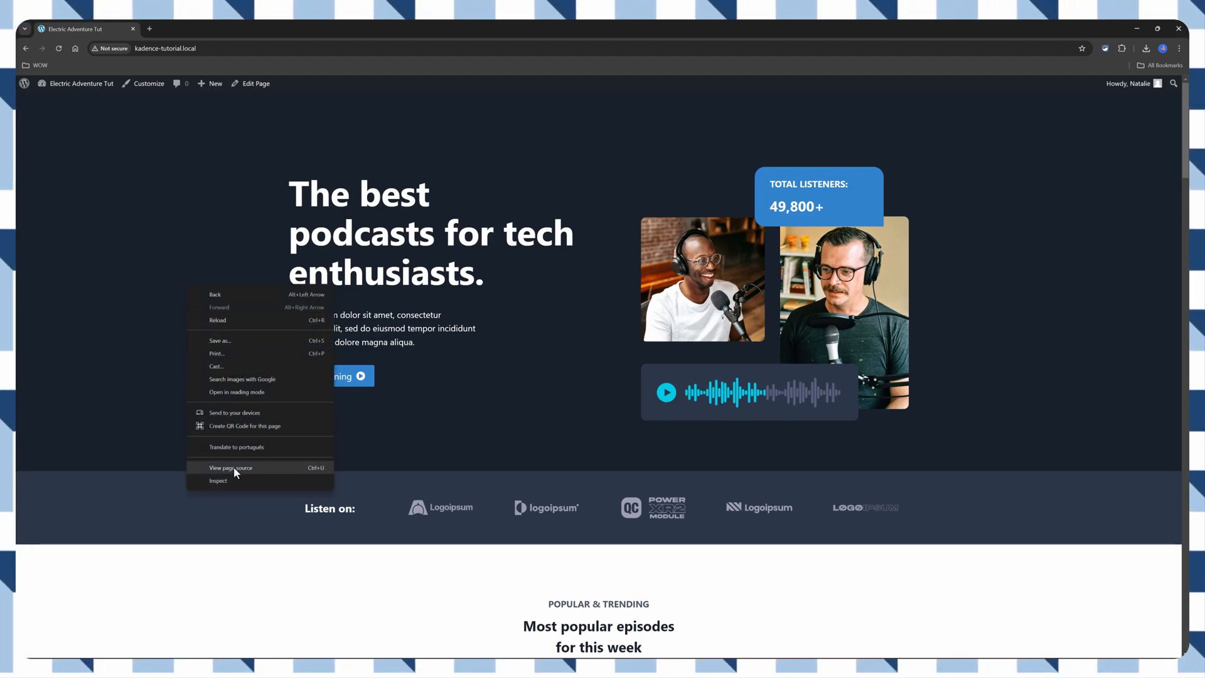
pyautogui.click(218, 481)
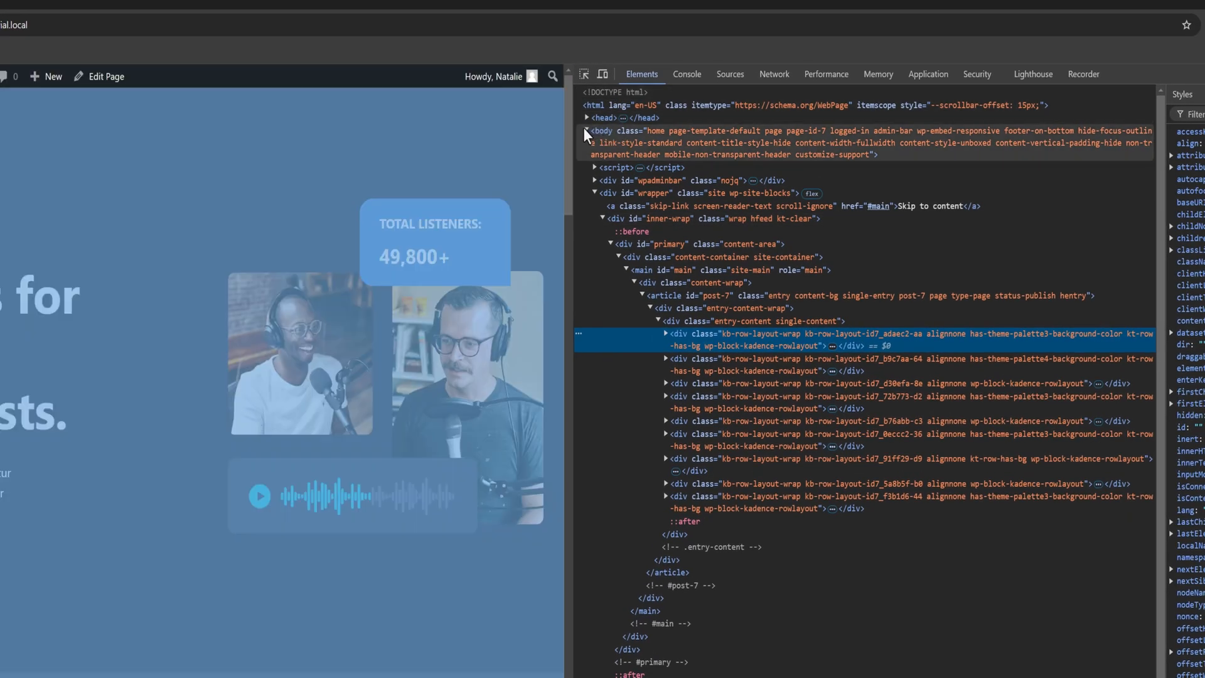
# Expand the head section and its inline emoji script, browse to the title and meta tags, then close DevTools.
pyautogui.click(594, 118)
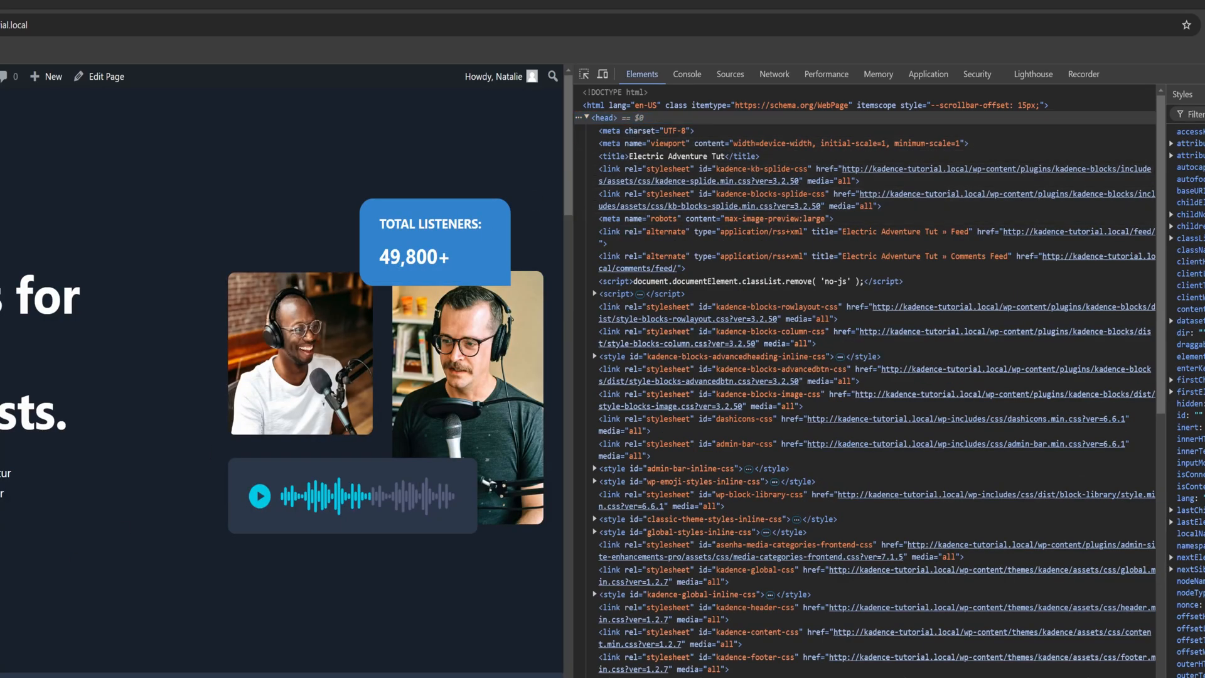
pyautogui.moveTo(619, 130)
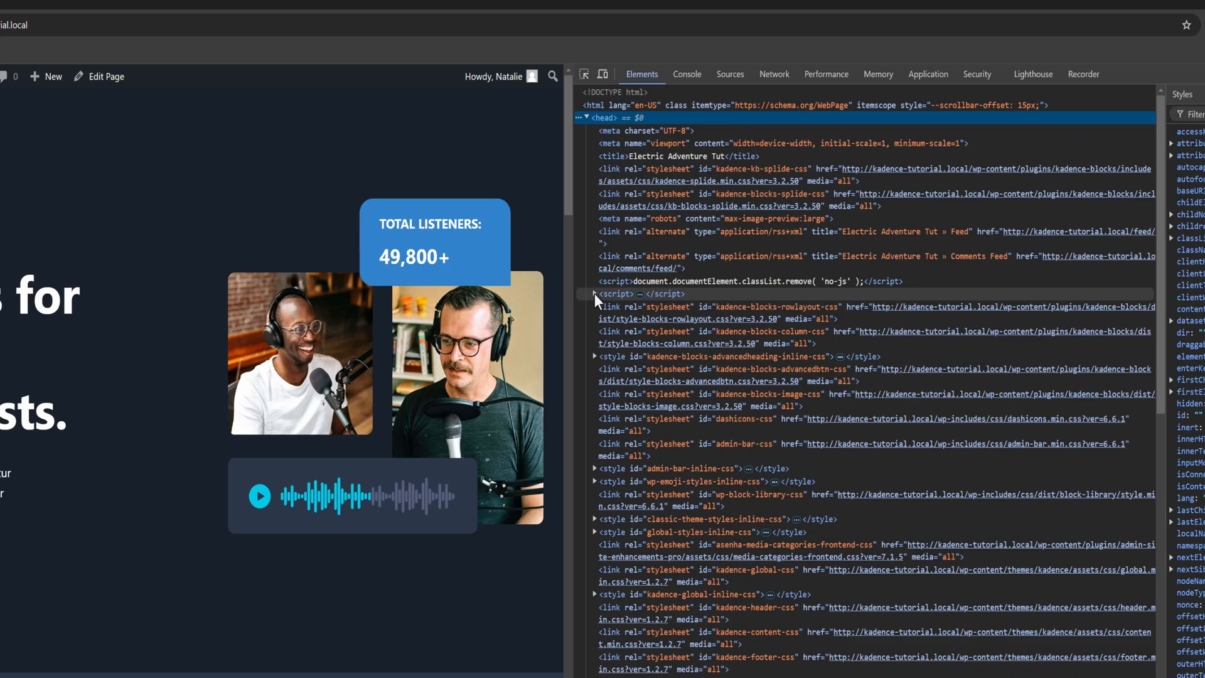
pyautogui.click(595, 294)
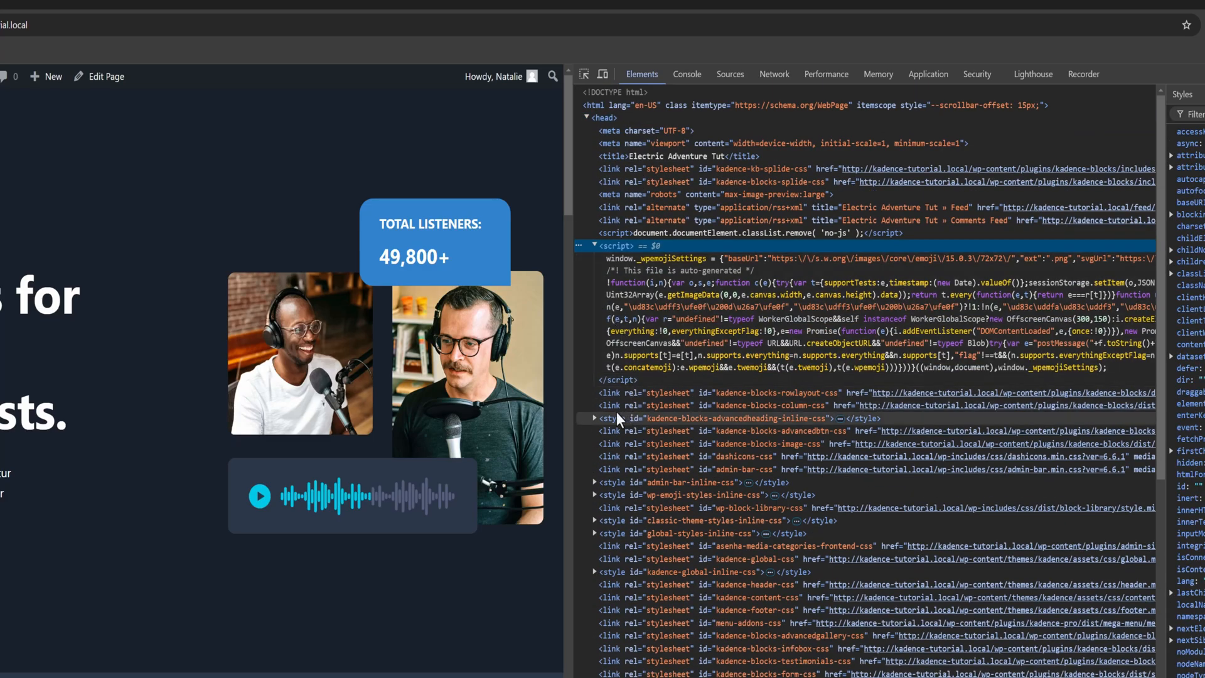
pyautogui.scroll(-3)
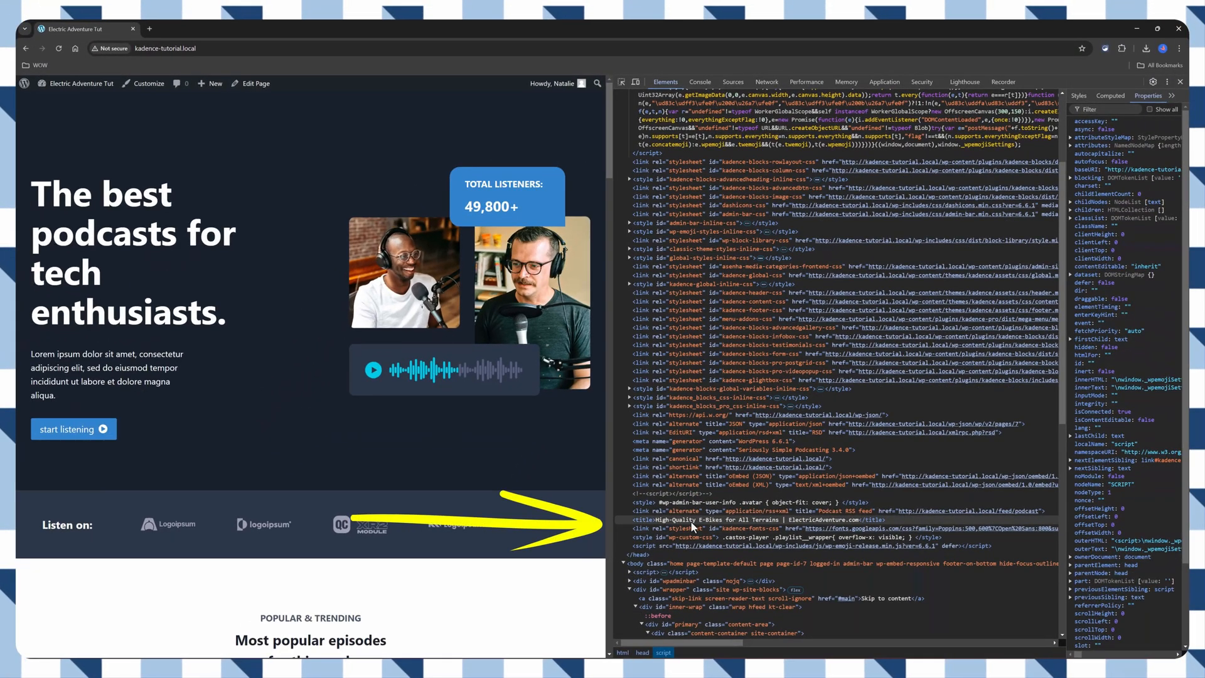
pyautogui.moveTo(807, 526)
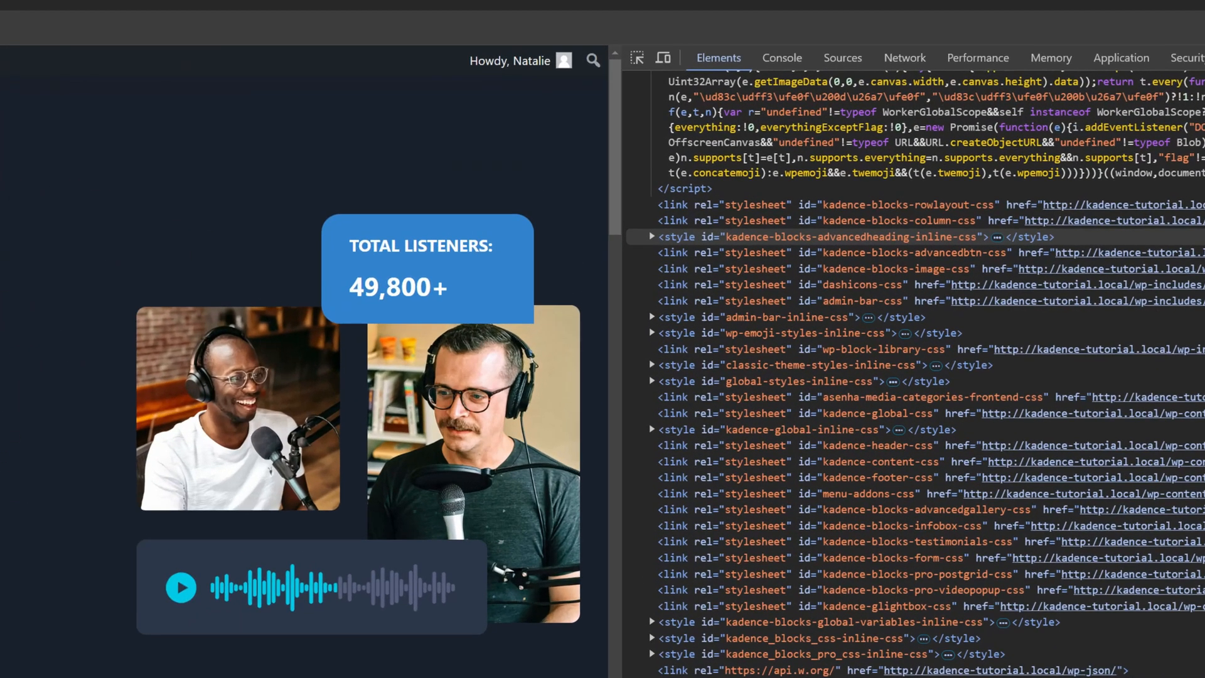
pyautogui.click(782, 58)
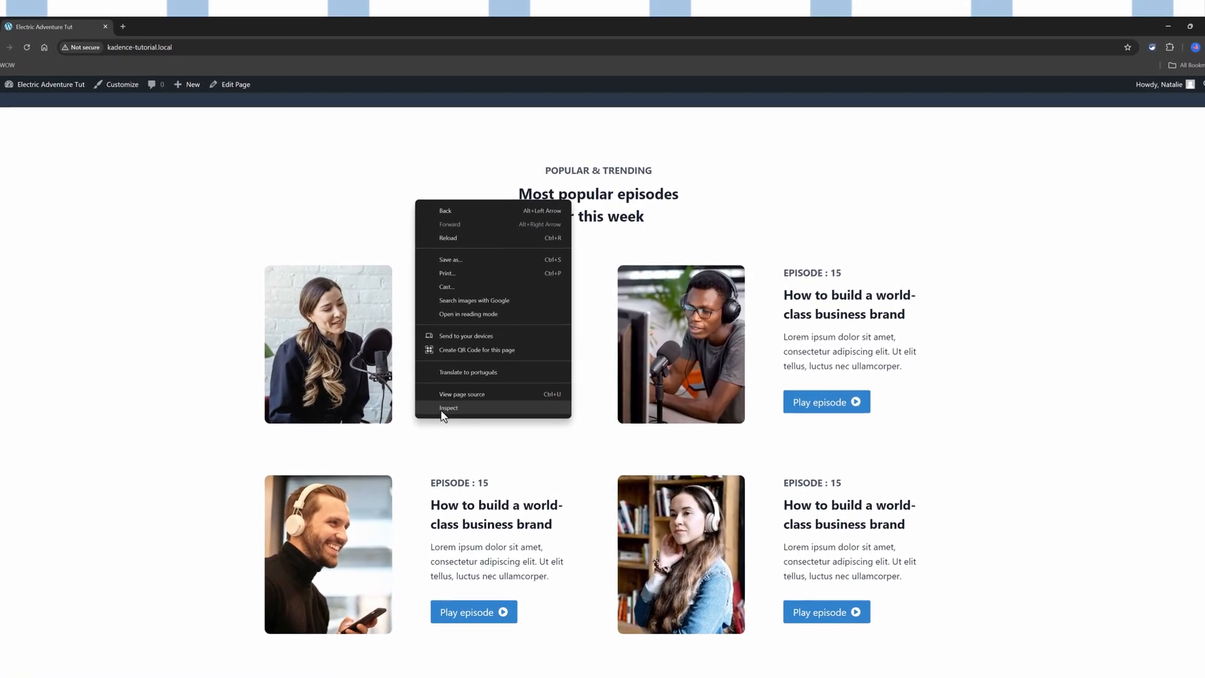
# Reopen DevTools, expand the head and scroll to confirm the High-Quality E-Bikes title and meta tags.
pyautogui.click(449, 408)
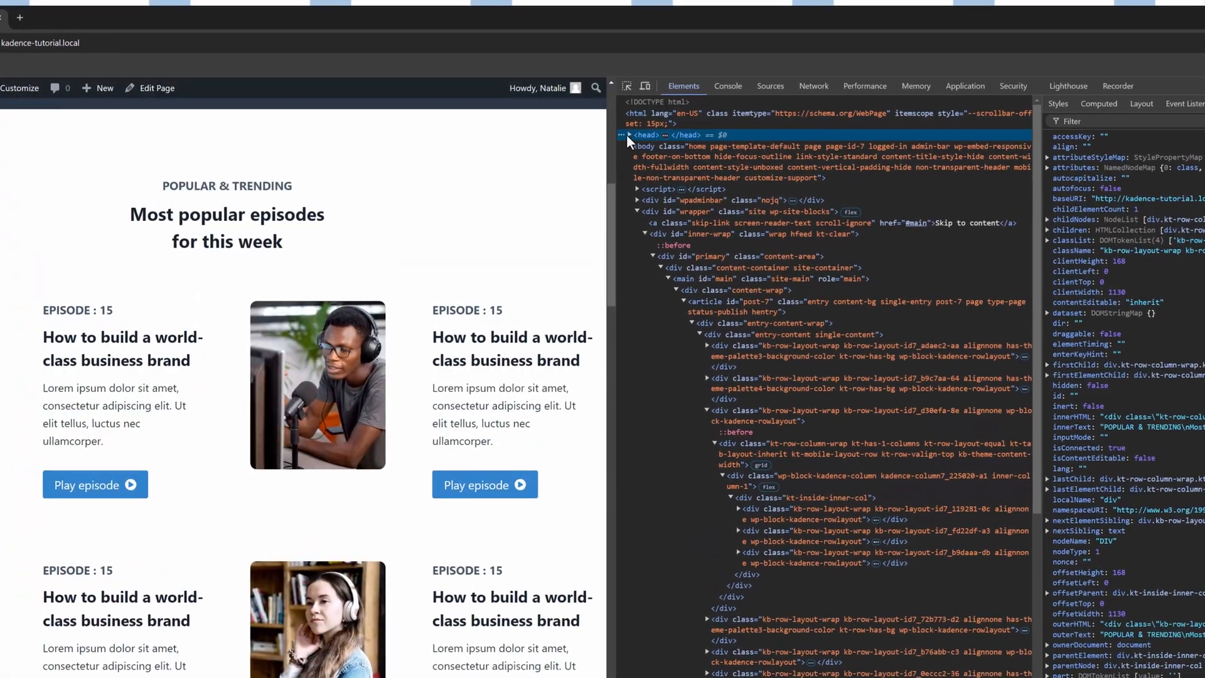
pyautogui.click(629, 135)
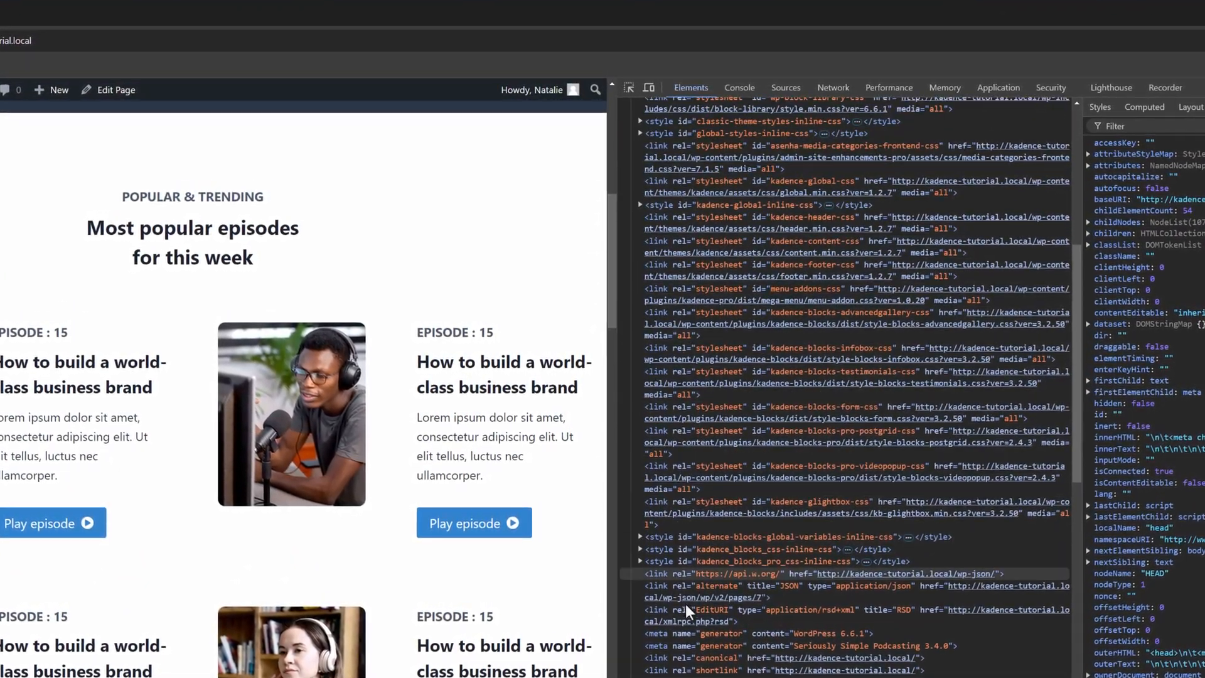
pyautogui.scroll(-3)
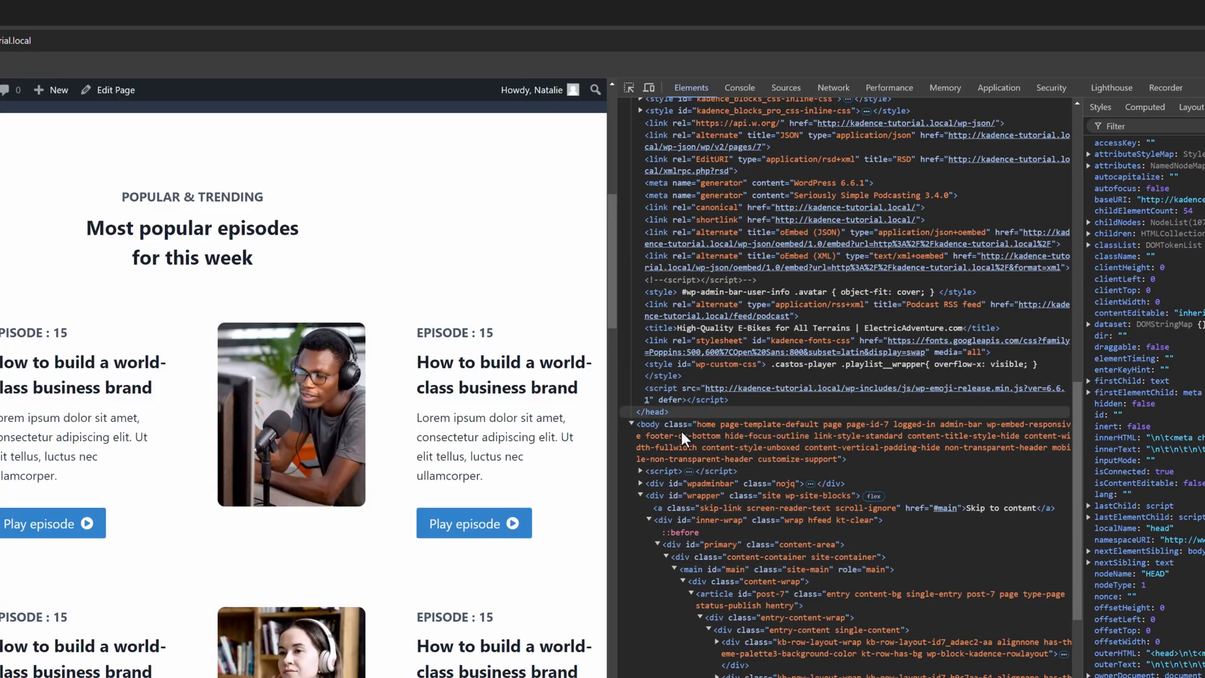
pyautogui.scroll(-3)
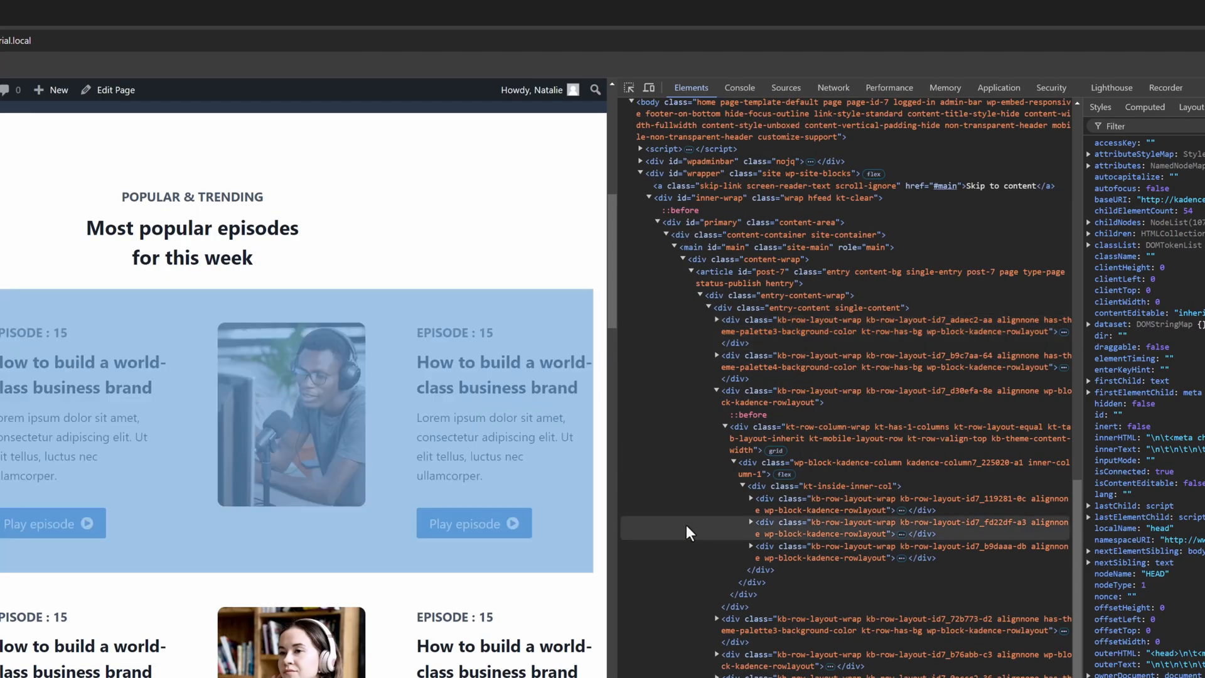
pyautogui.scroll(-3)
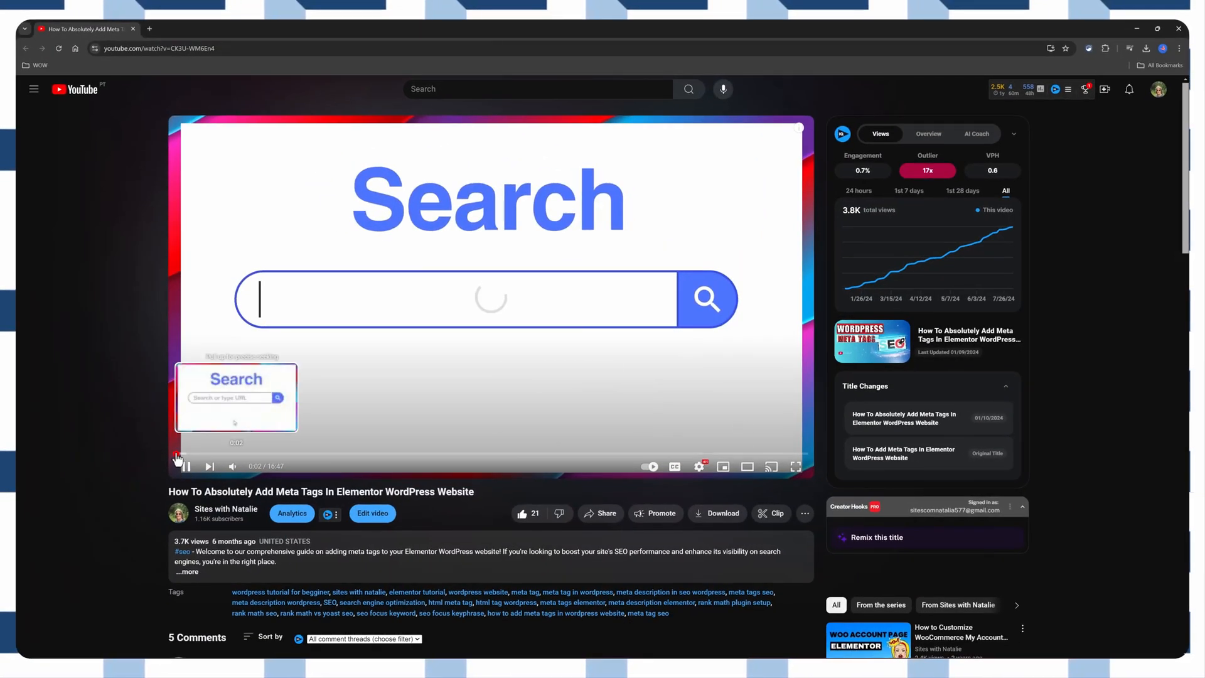
# Resume the tutorial video and seek ahead to about 5:26, past the Rank Math setup wizard.
pyautogui.click(185, 466)
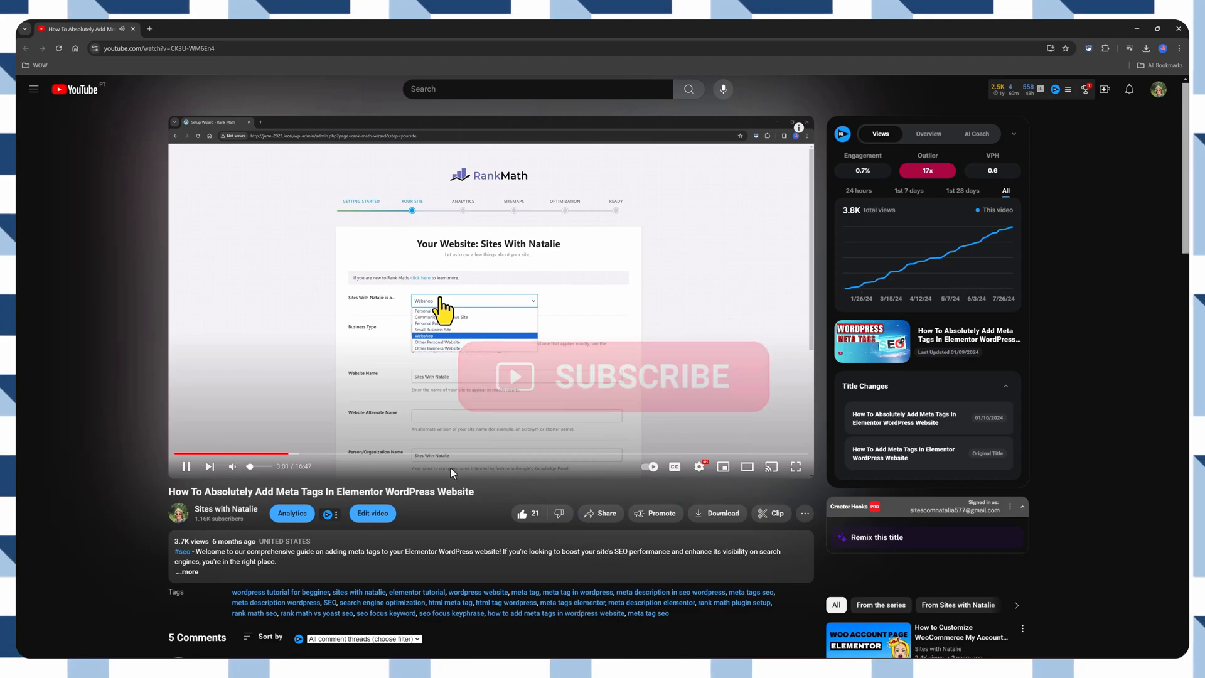
pyautogui.moveTo(290, 457)
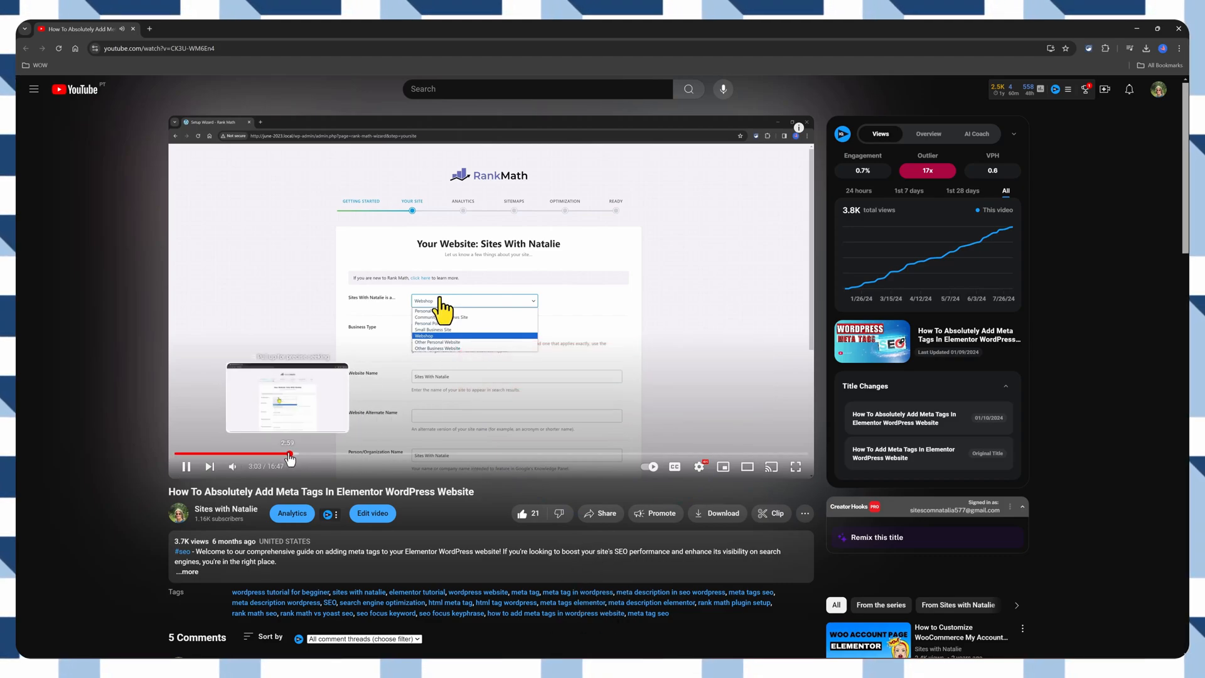
pyautogui.click(381, 453)
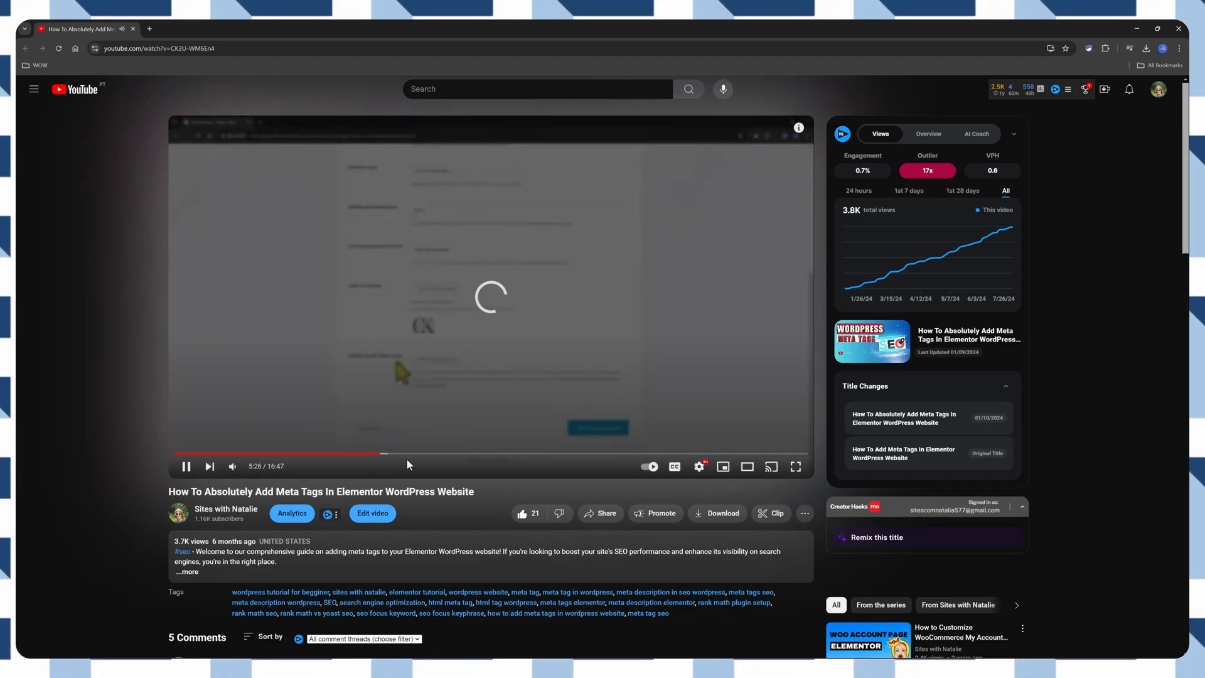